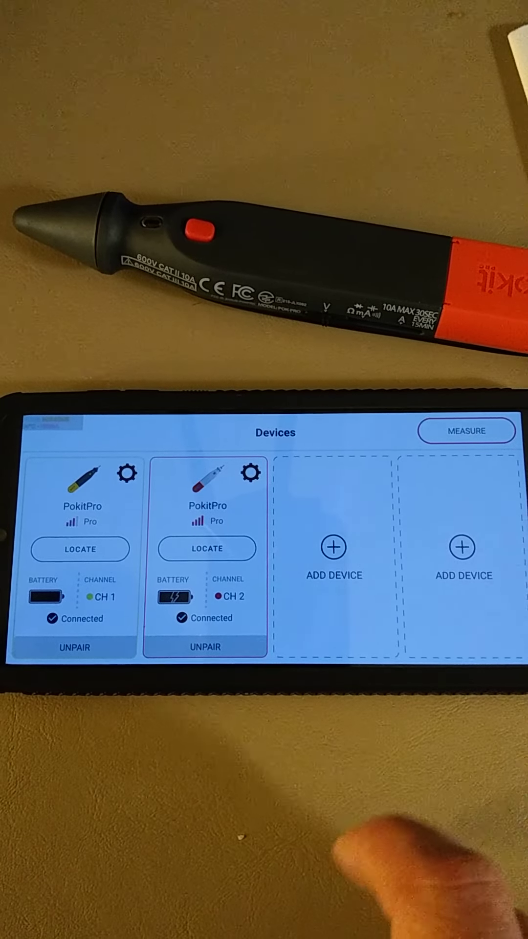
Step: Open the Add Device scan list from the Devices screen
click(334, 548)
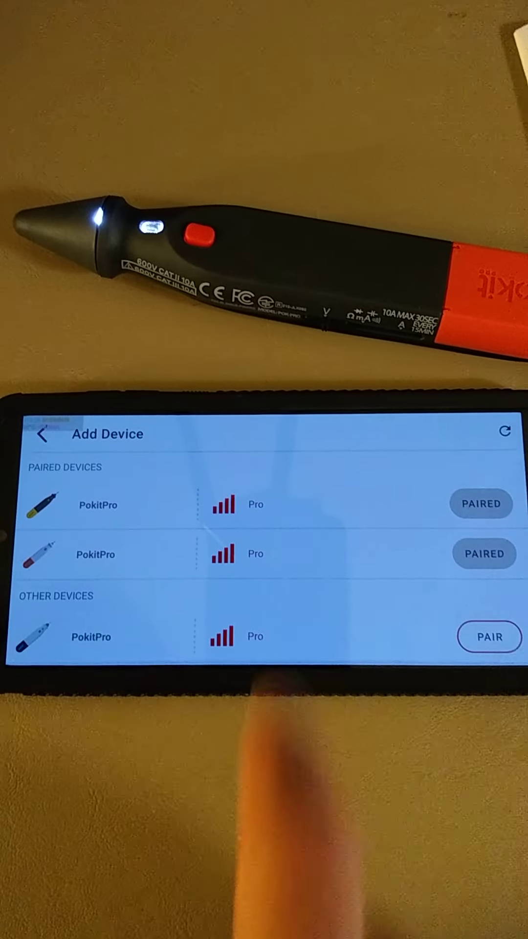
Step: Pair the unpaired PokitPro listed under Other Devices
click(491, 637)
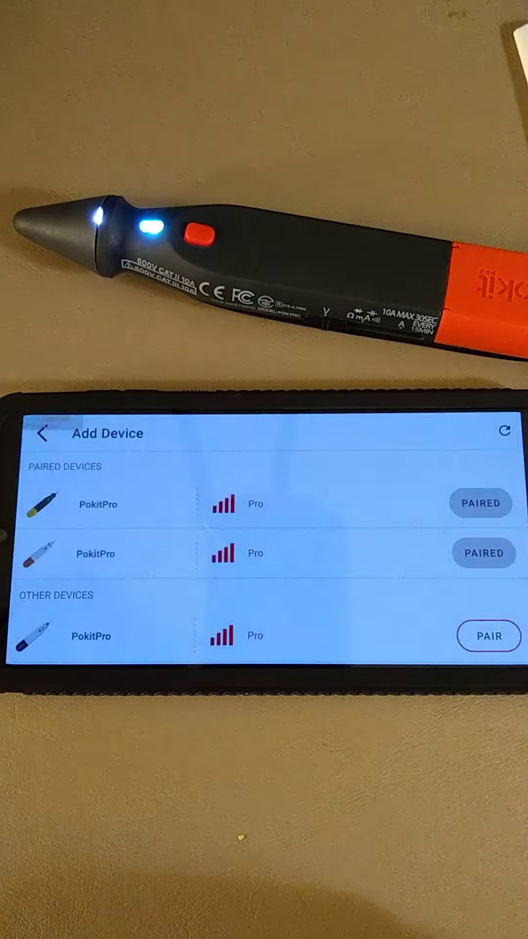
click(488, 636)
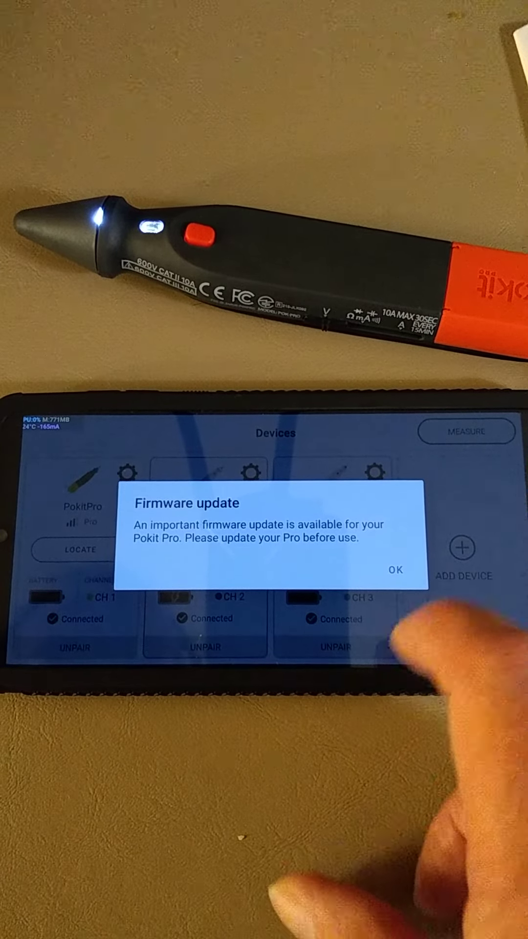
Step: Dismiss the firmware notice, set Type to Red and CH 3 trace color to red
click(395, 571)
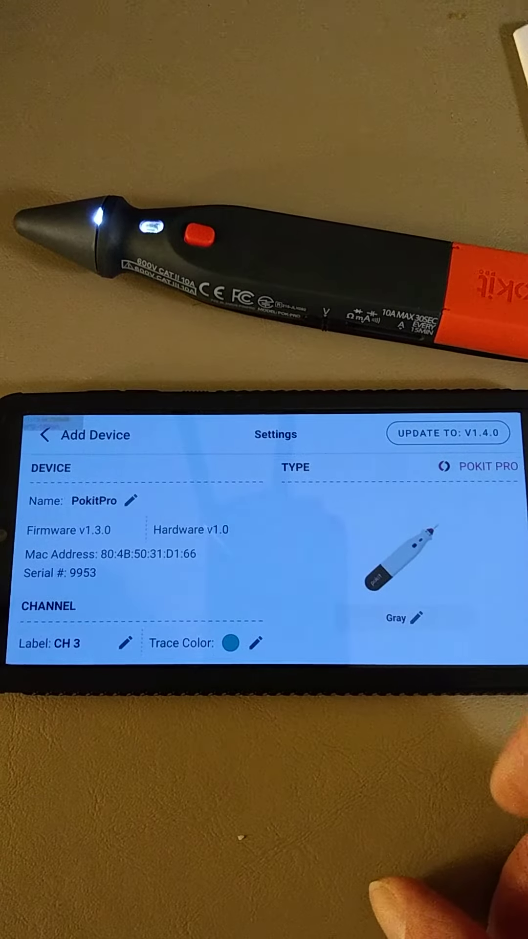
click(401, 617)
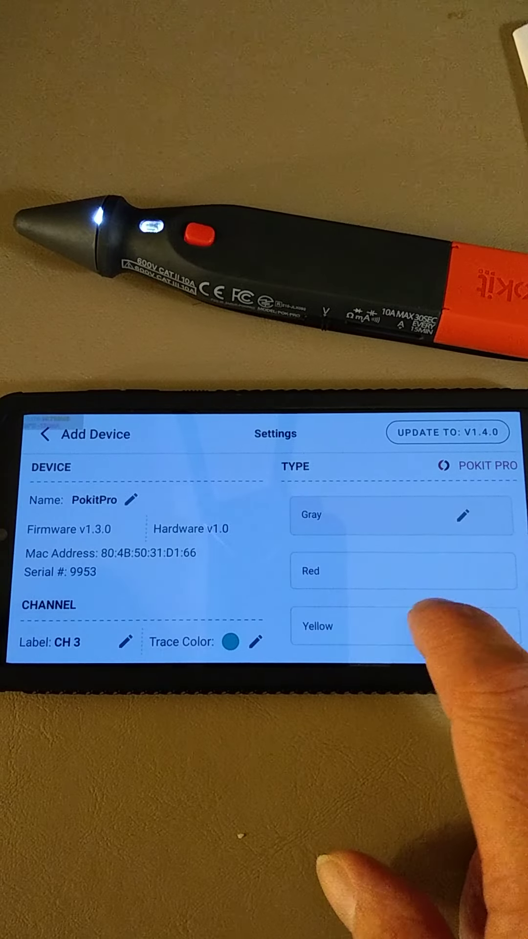
click(401, 571)
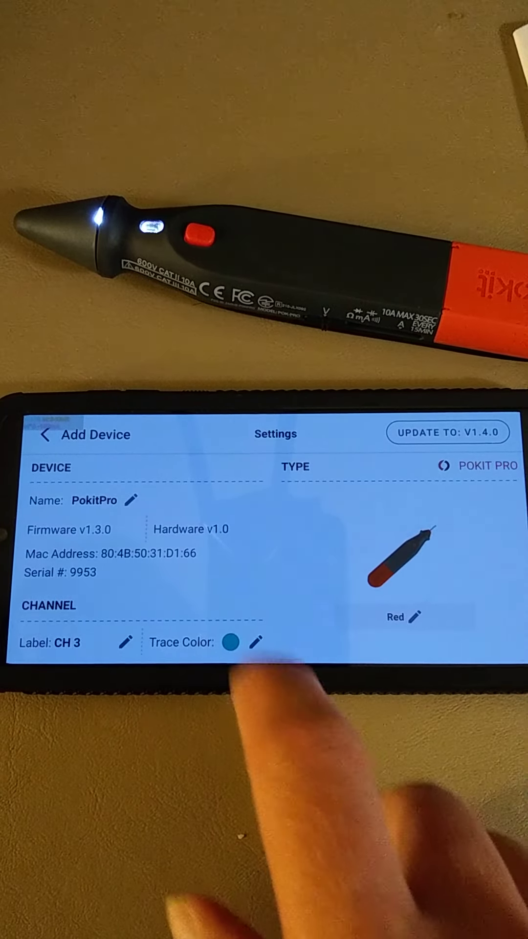
click(257, 642)
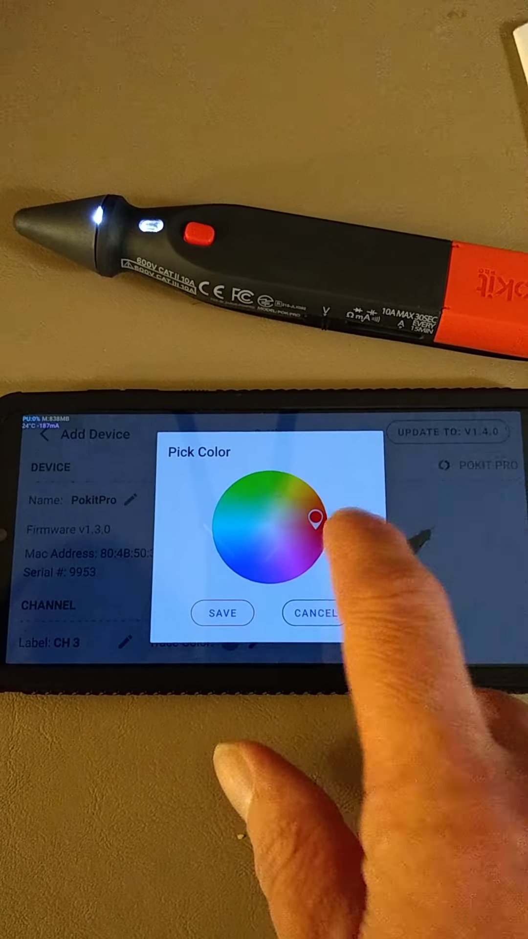
click(223, 614)
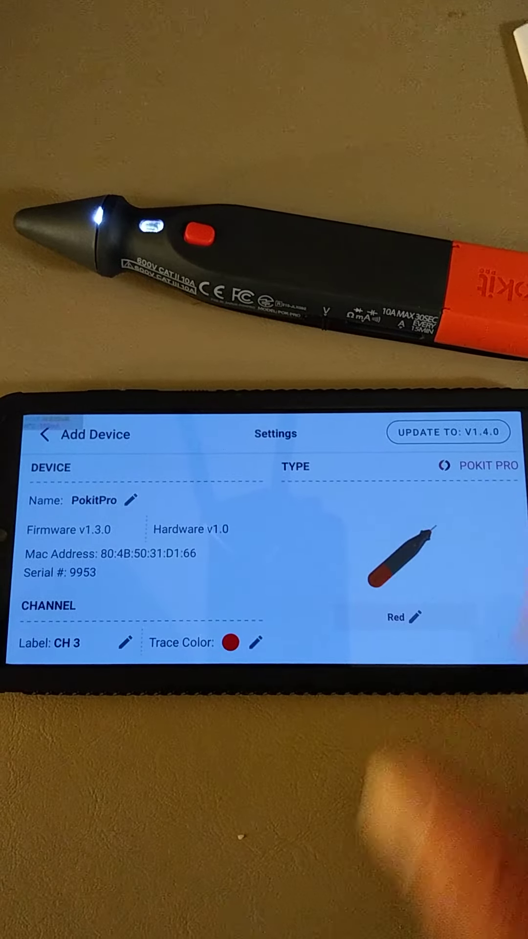
Step: Update the third PokitPro's firmware to v1.4.0 and confirm with YES
click(448, 432)
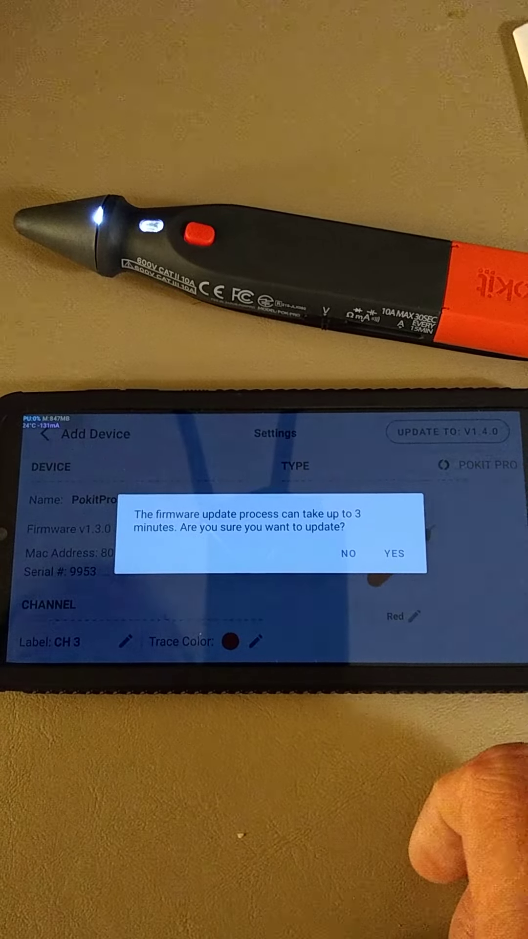
click(394, 554)
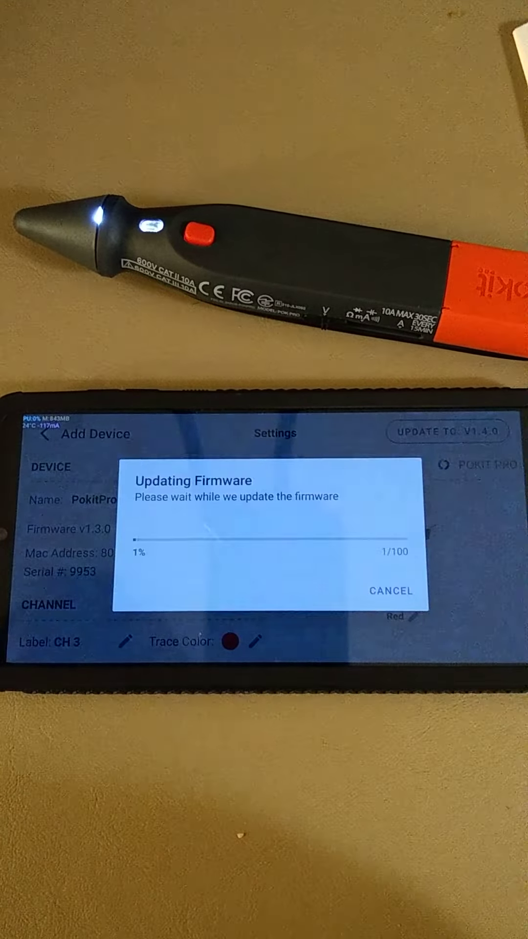